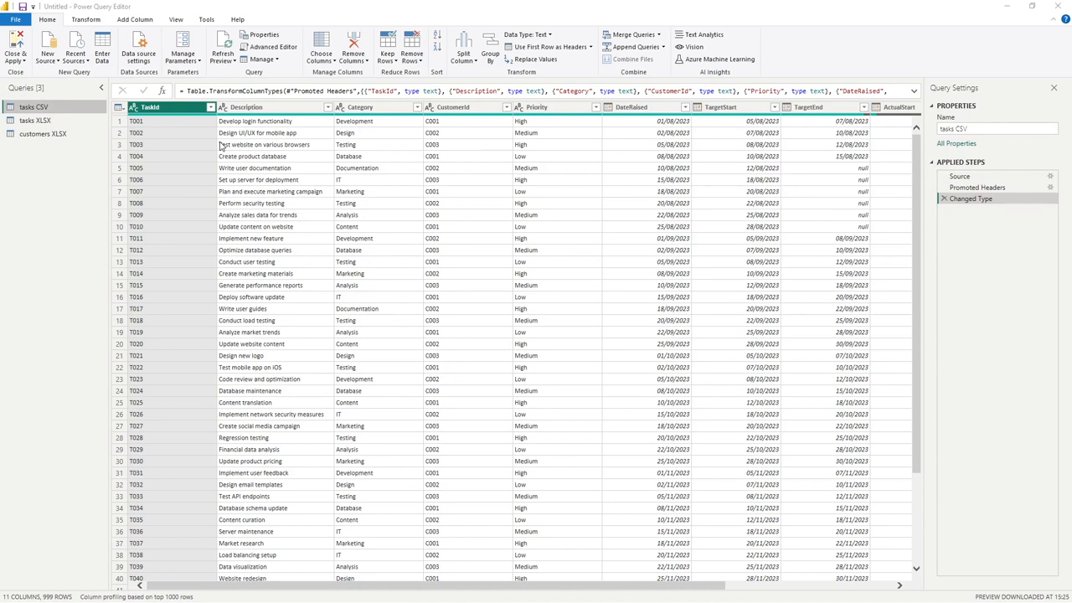
{"action": "mouse_move", "coordinate": [235, 135]}
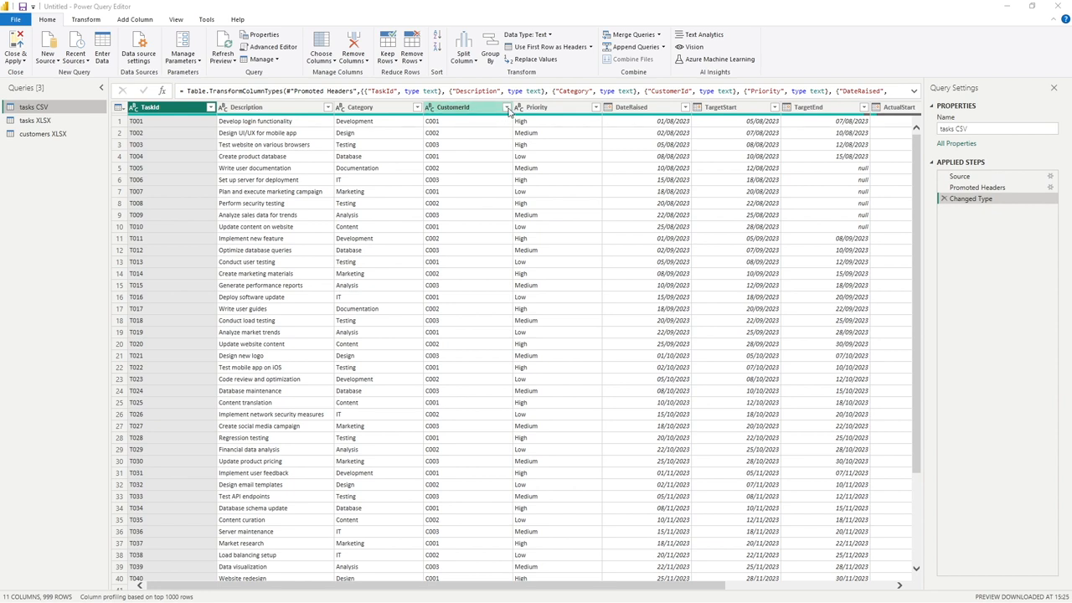
Show the filter lists for the CustomerId and DateRaised columns without applying filters
{"action": "left_click", "coordinate": [504, 108]}
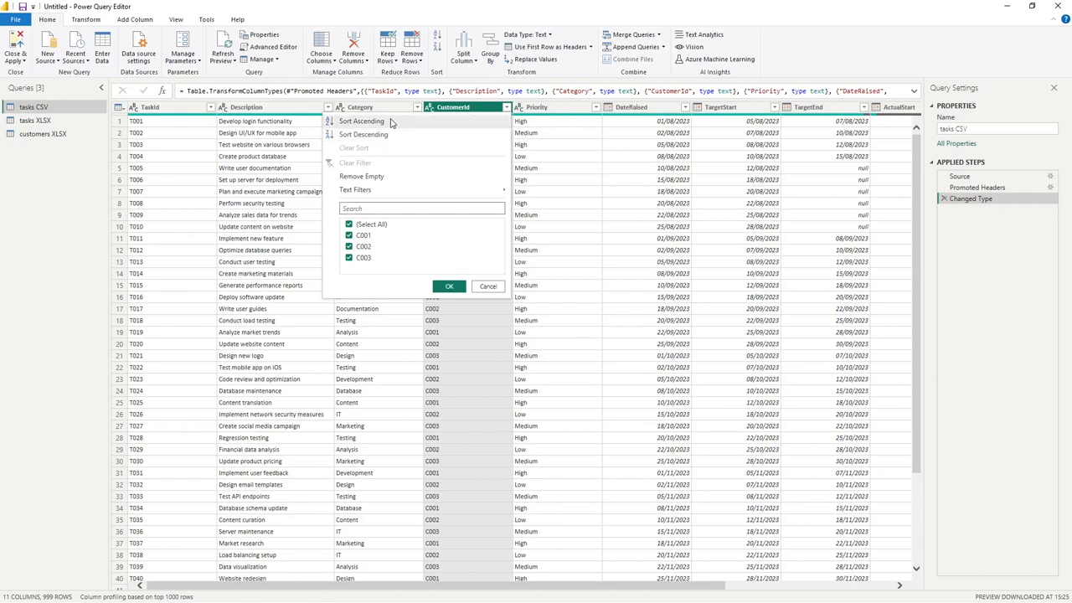
{"action": "mouse_move", "coordinate": [401, 155]}
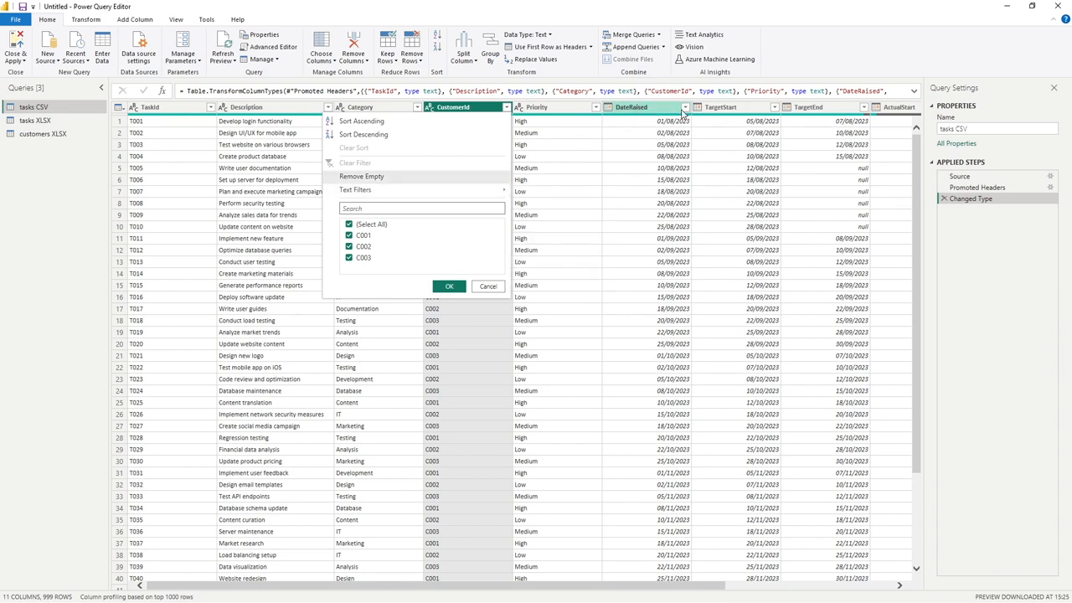
{"action": "left_click", "coordinate": [685, 106]}
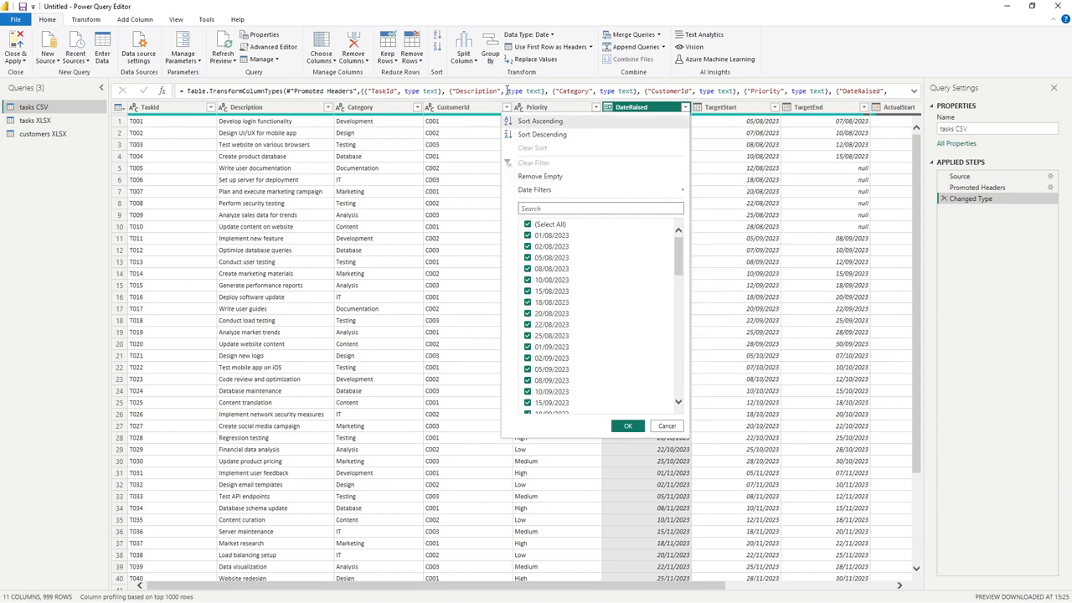
Filter the Priority column to High only, leaving 357 rows
{"action": "left_click", "coordinate": [593, 107]}
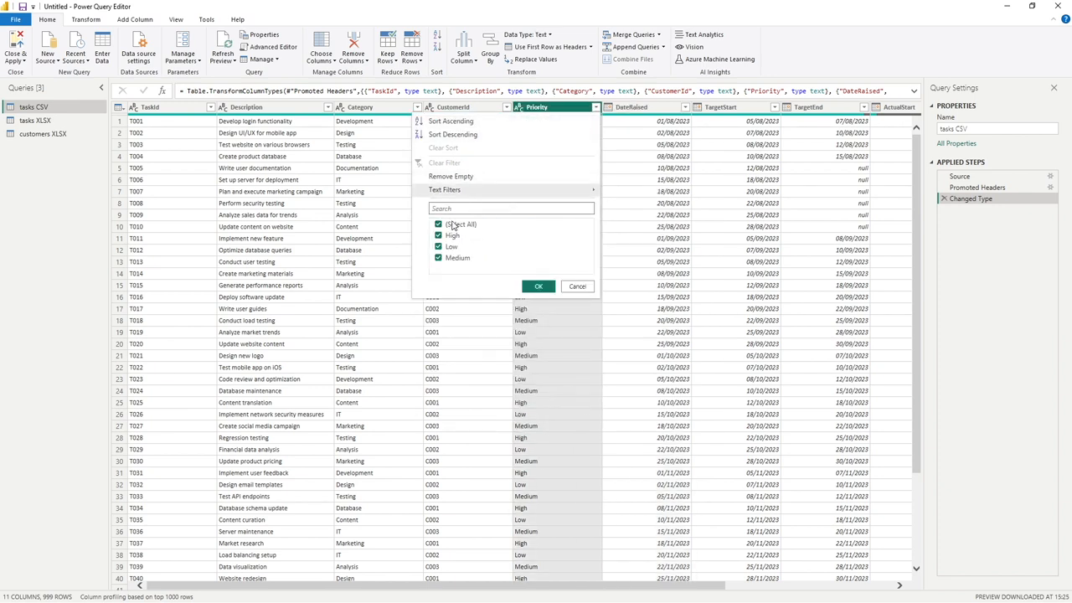
{"action": "left_click", "coordinate": [437, 223]}
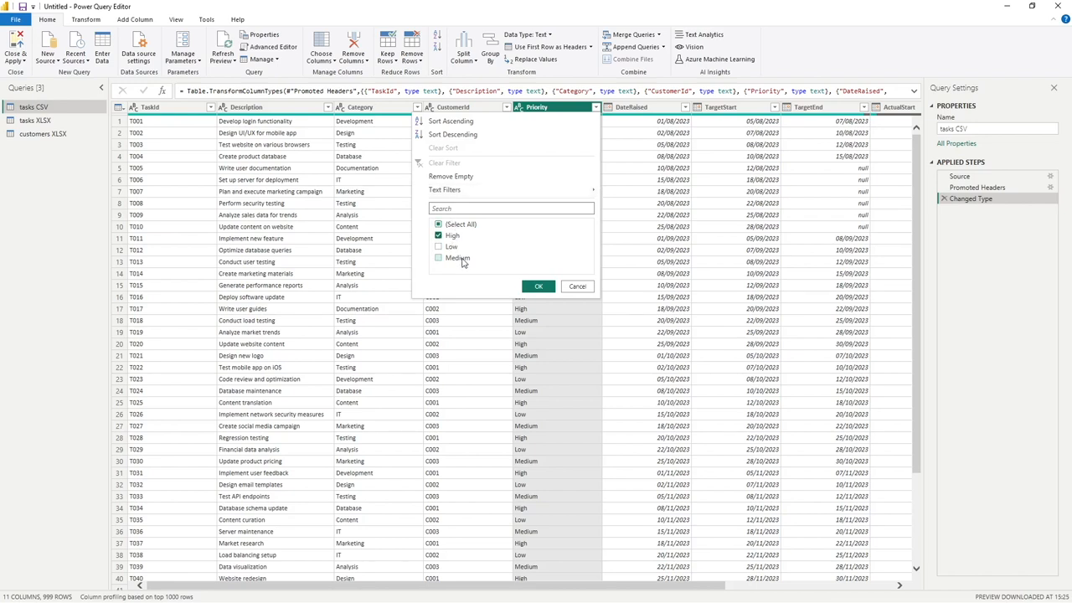
{"action": "left_click", "coordinate": [439, 258]}
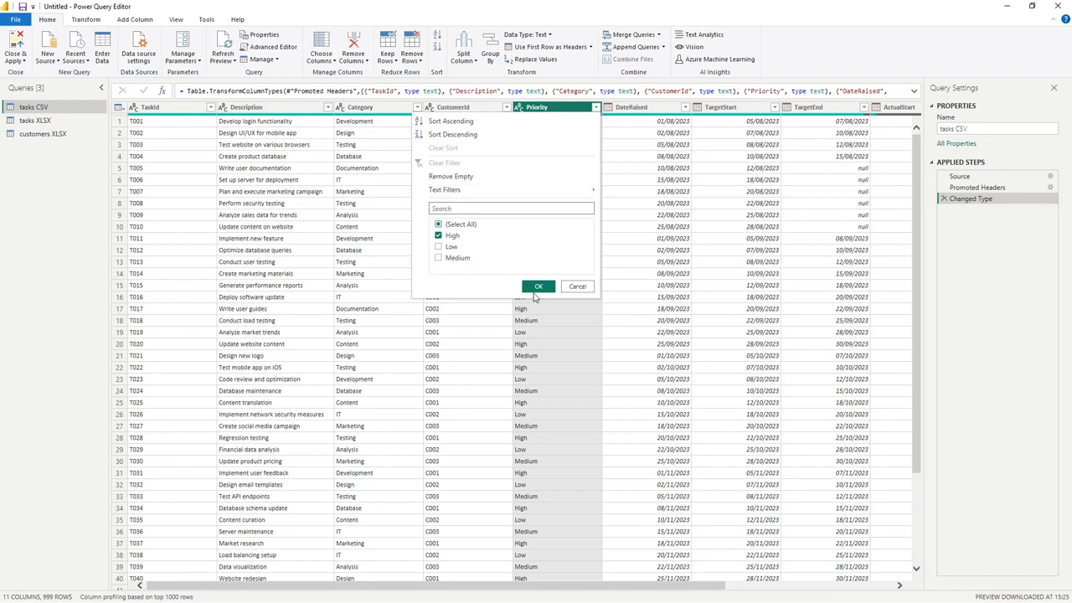
{"action": "left_click", "coordinate": [539, 286]}
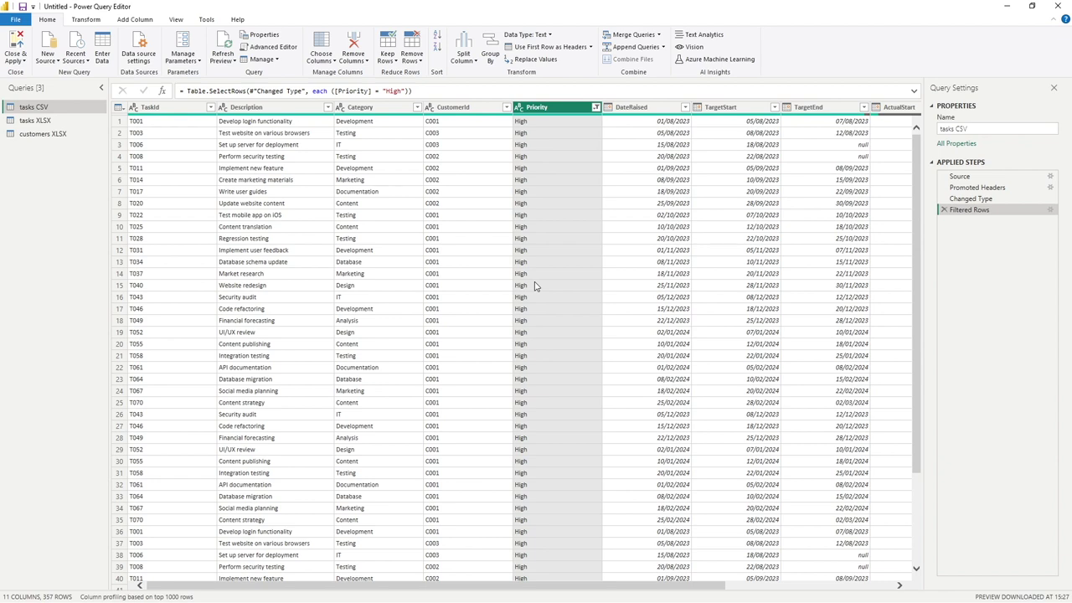
{"action": "mouse_move", "coordinate": [541, 212]}
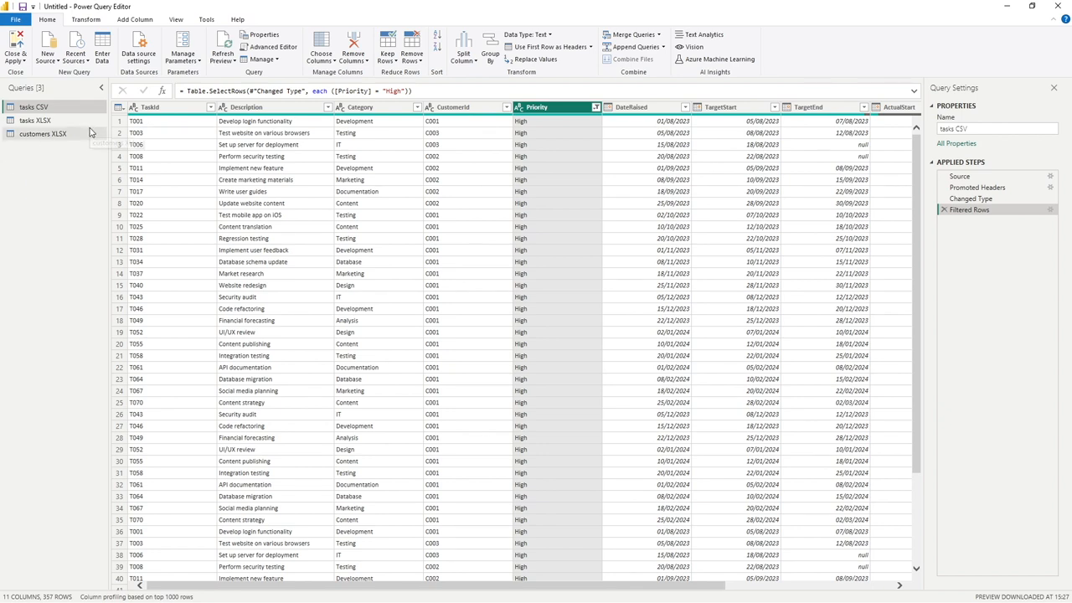
{"action": "mouse_move", "coordinate": [88, 134]}
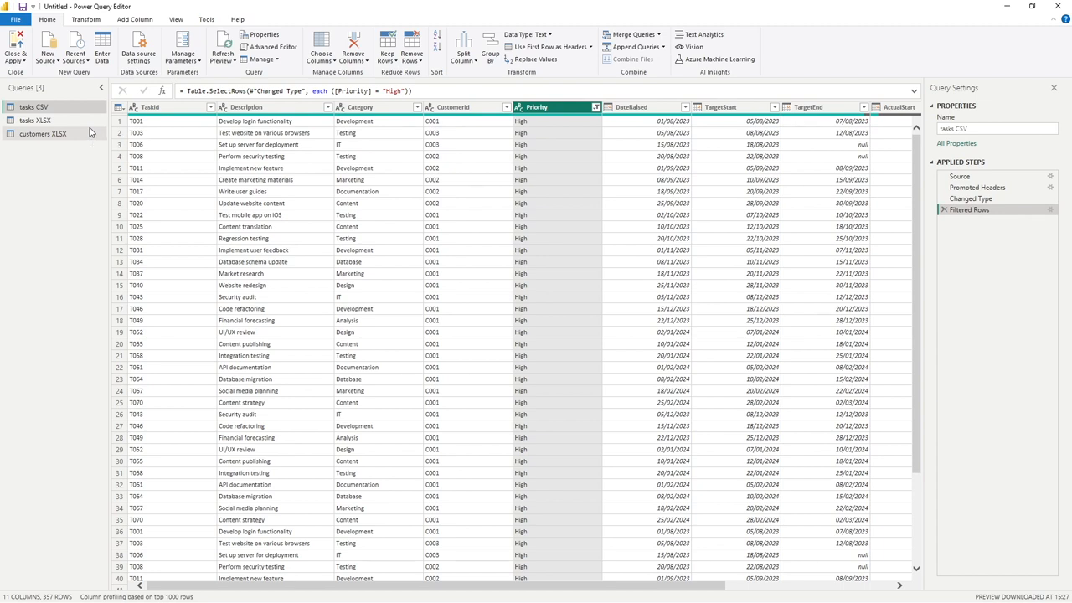
{"action": "mouse_move", "coordinate": [645, 10]}
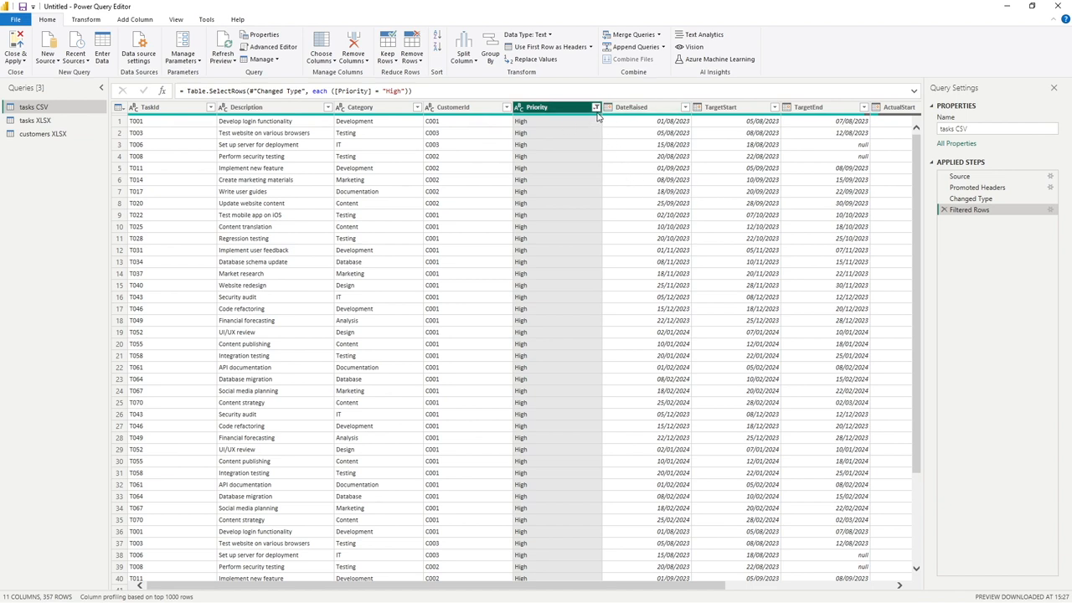
{"action": "left_click", "coordinate": [594, 107]}
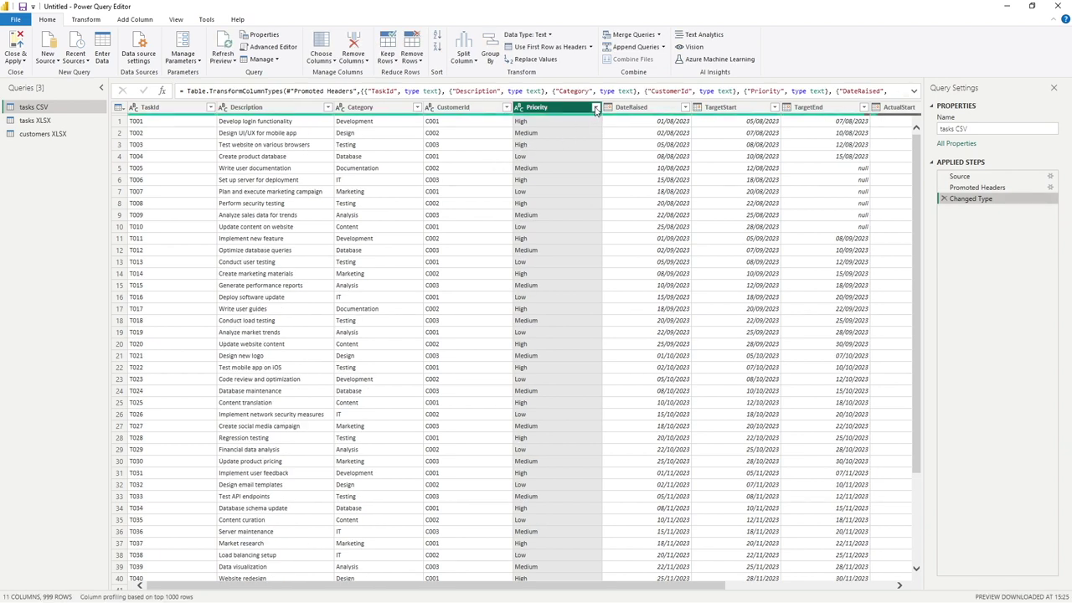
{"action": "left_click", "coordinate": [594, 108]}
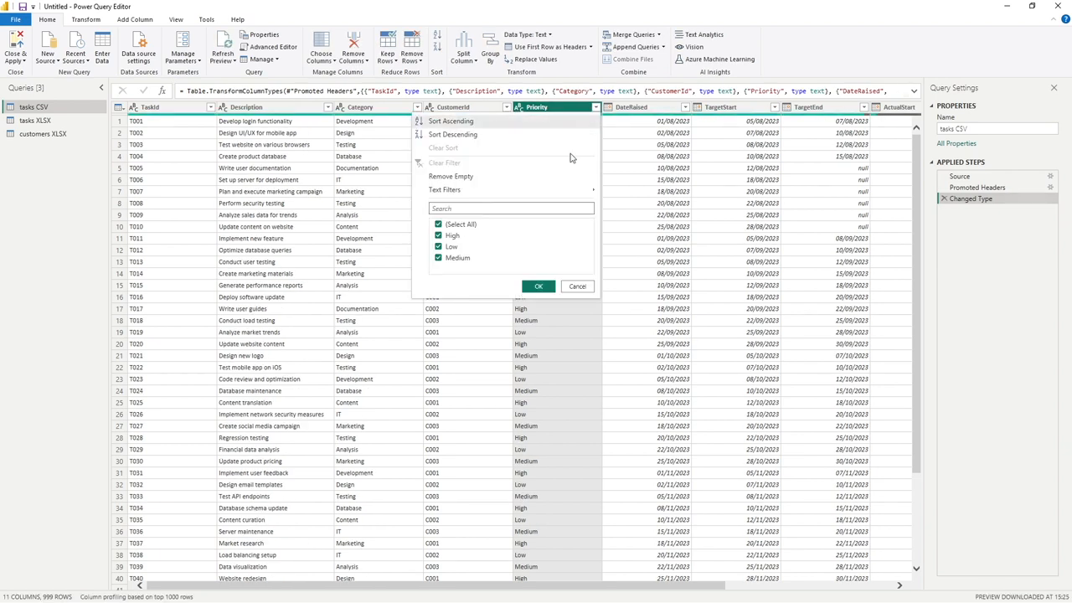
{"action": "left_click", "coordinate": [438, 224]}
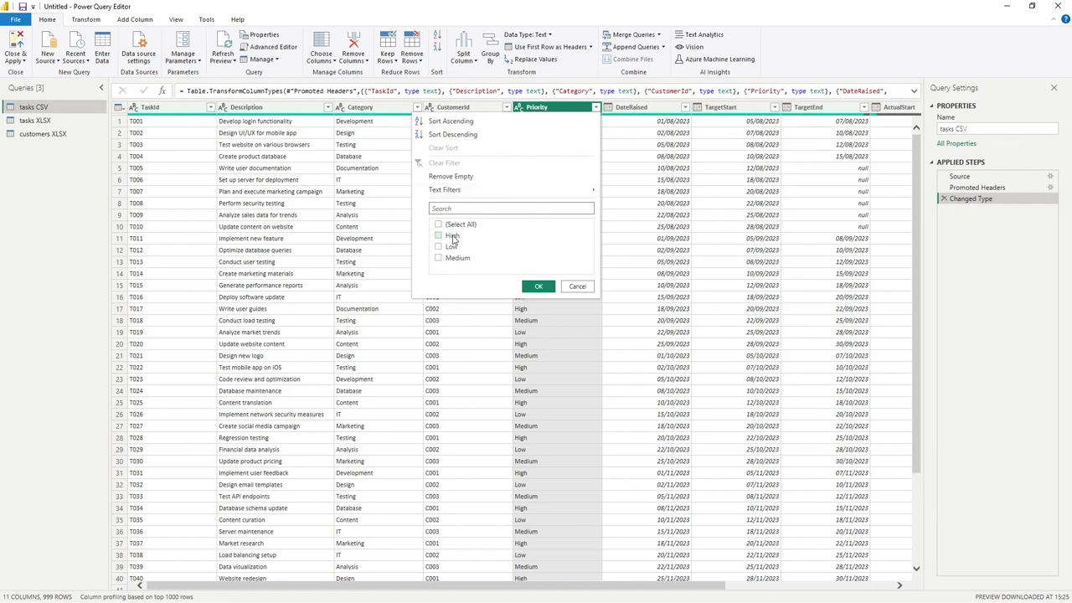
{"action": "left_click", "coordinate": [438, 235]}
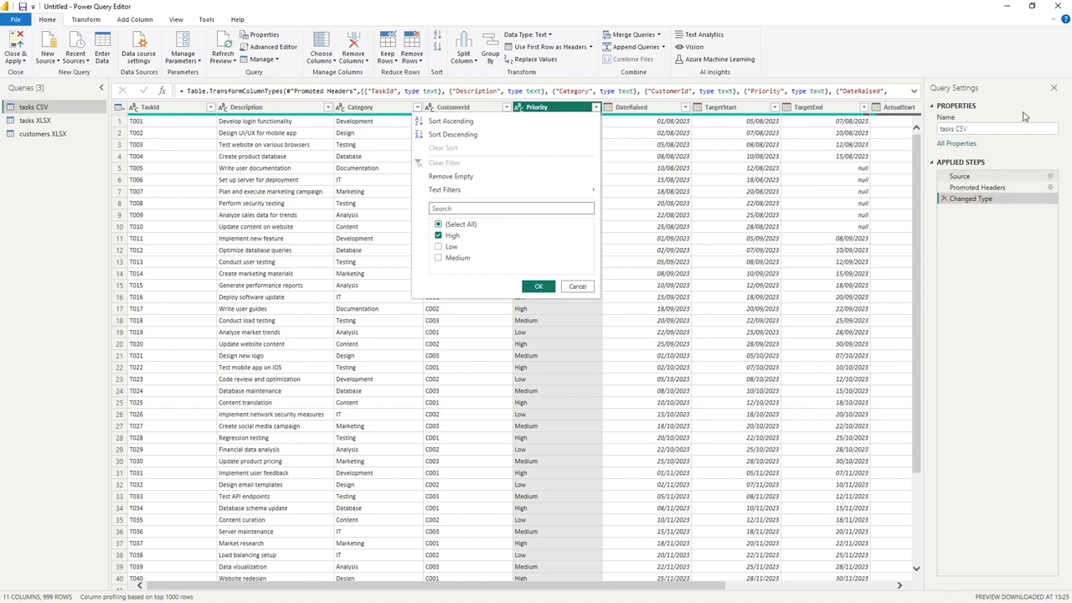
{"action": "mouse_move", "coordinate": [600, 330]}
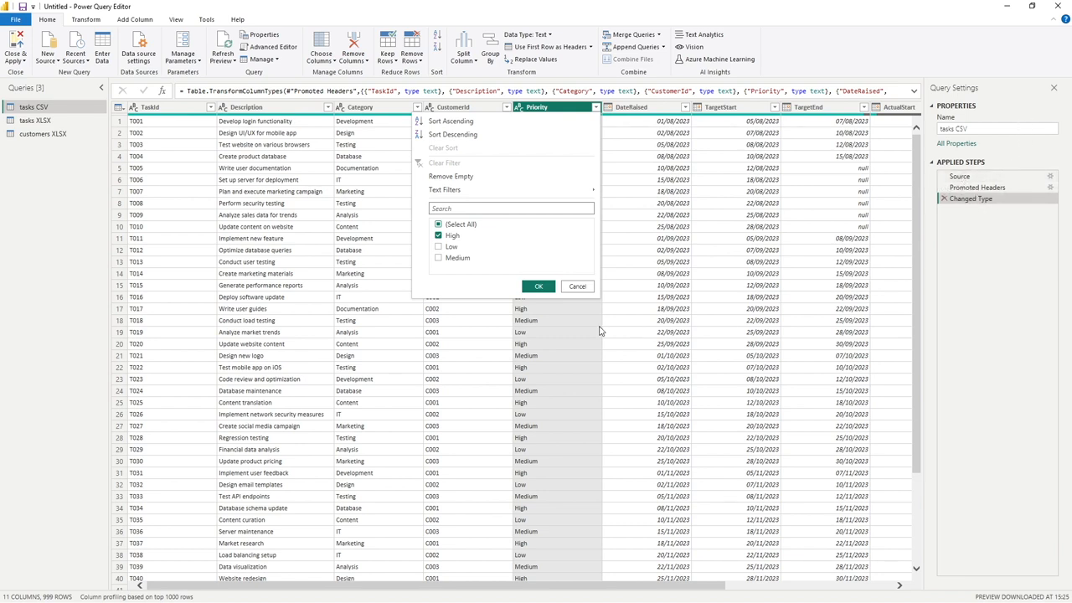
{"action": "left_click", "coordinate": [538, 285]}
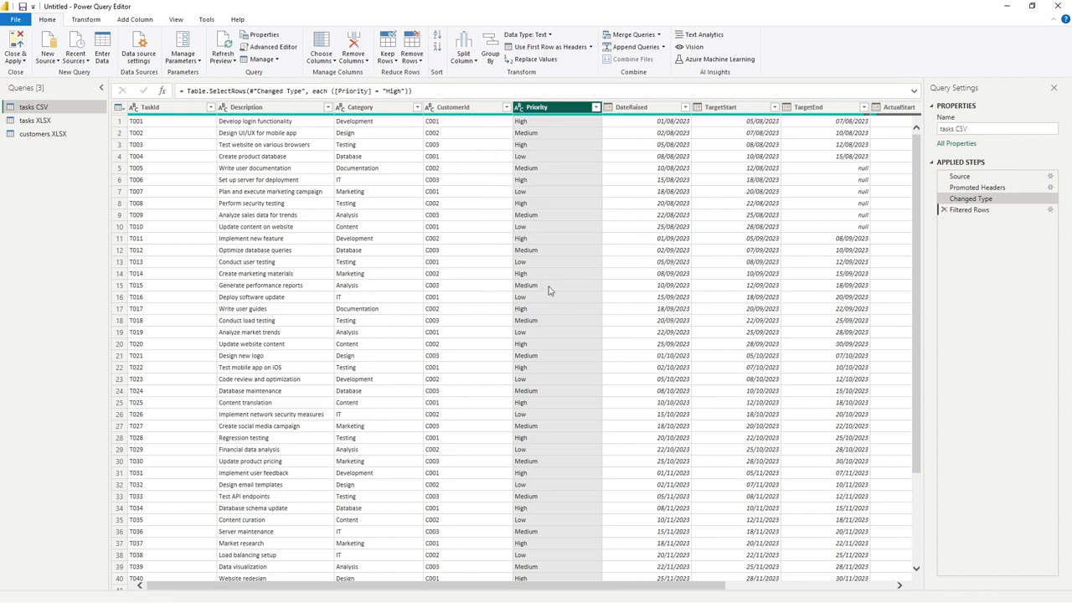
{"action": "left_click", "coordinate": [977, 210]}
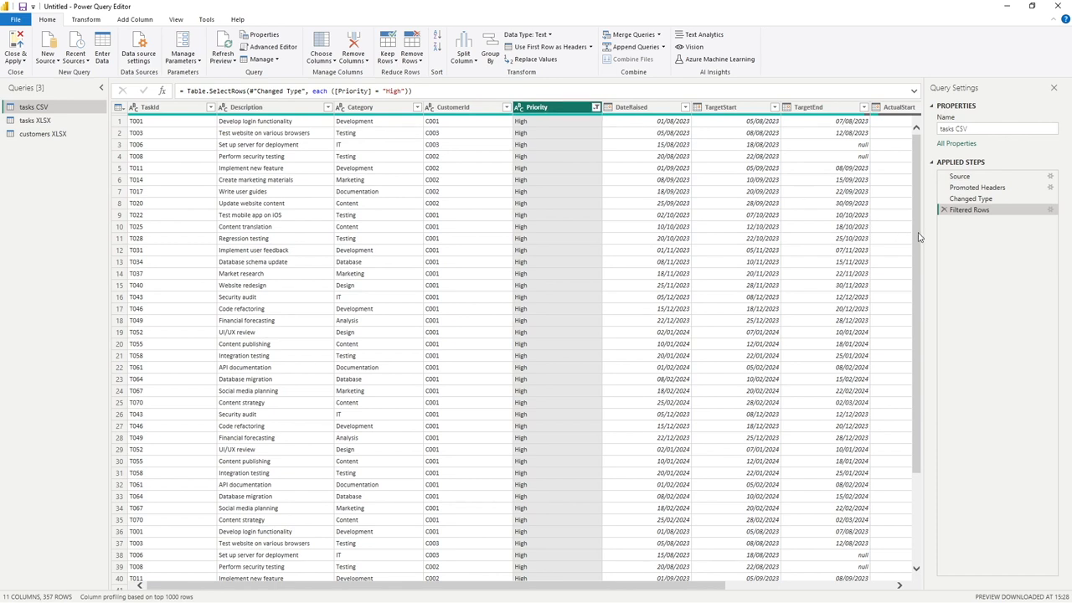
{"action": "left_click", "coordinate": [951, 221]}
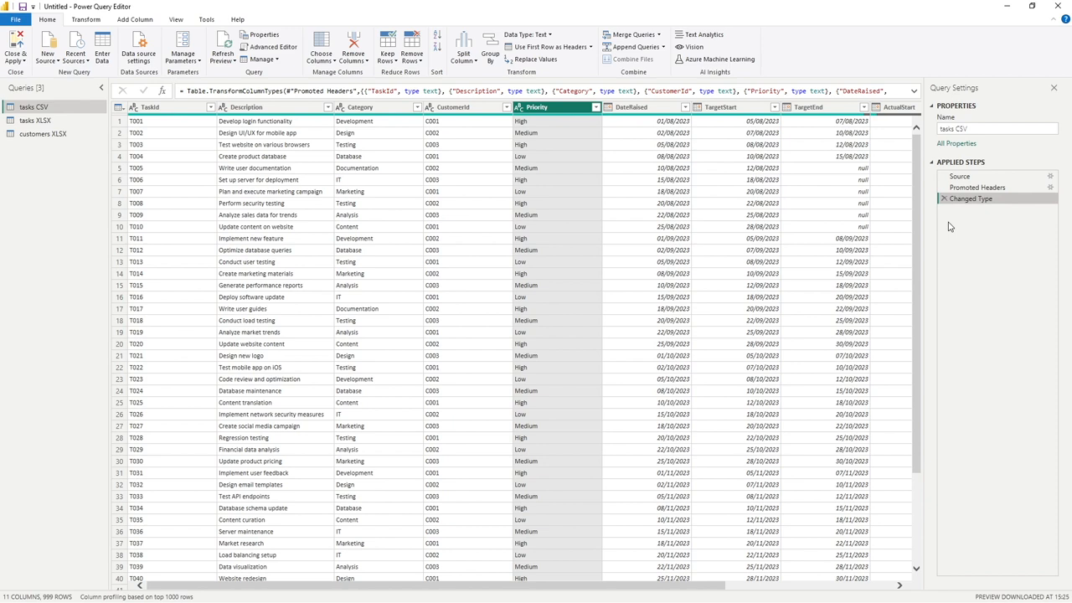
{"action": "mouse_move", "coordinate": [937, 238]}
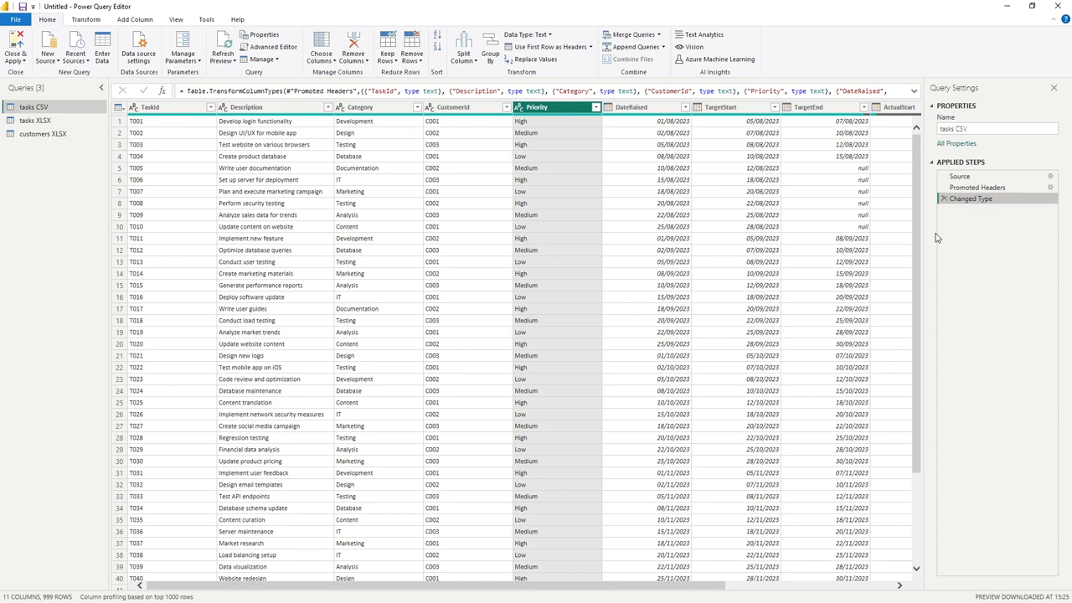
{"action": "mouse_move", "coordinate": [235, 148]}
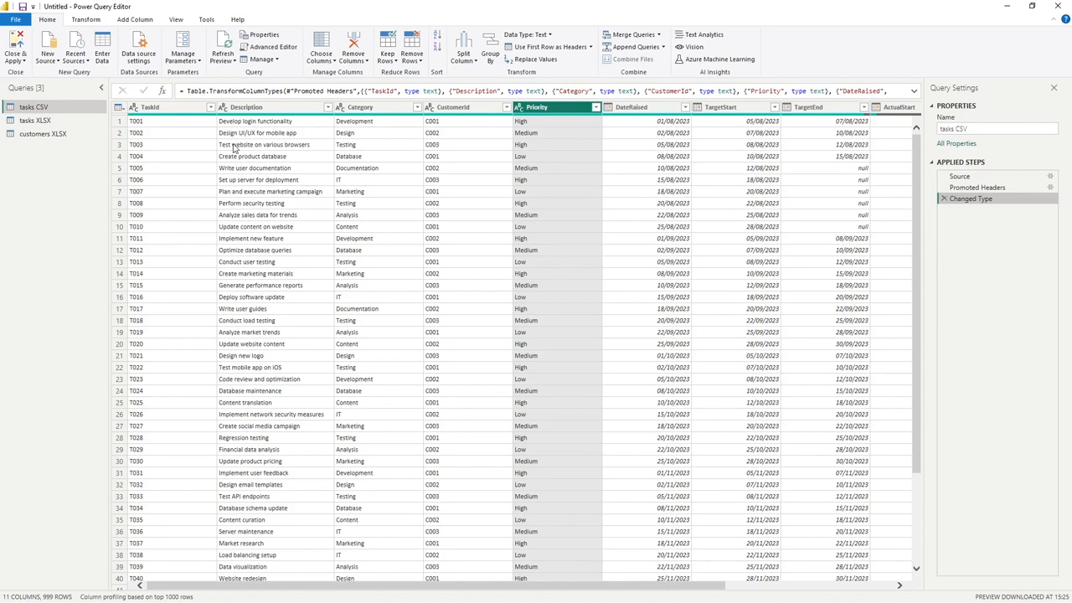
{"action": "mouse_move", "coordinate": [219, 159]}
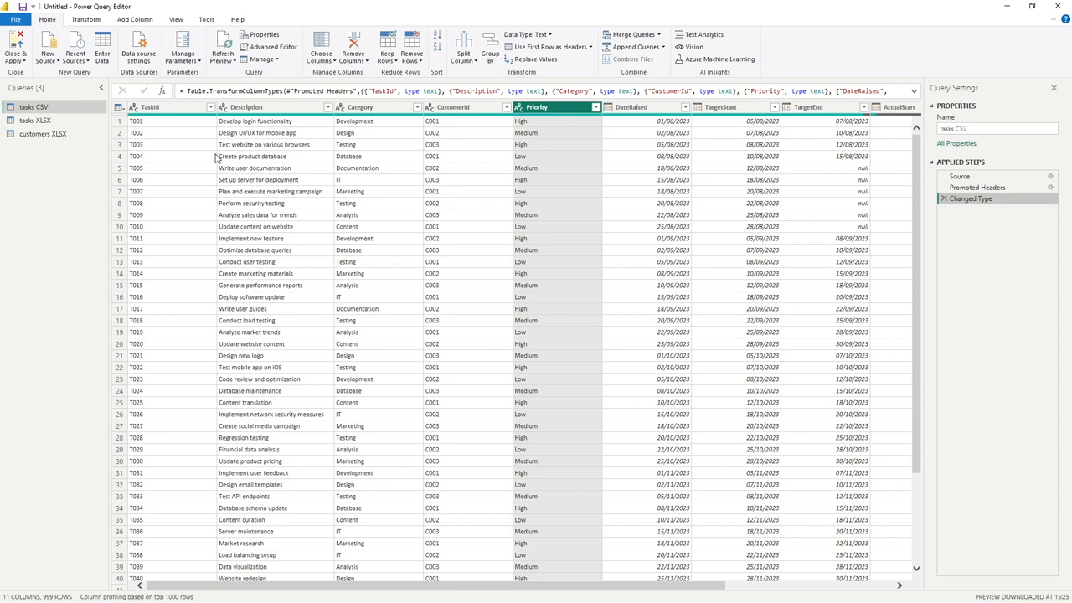
{"action": "mouse_move", "coordinate": [209, 159]}
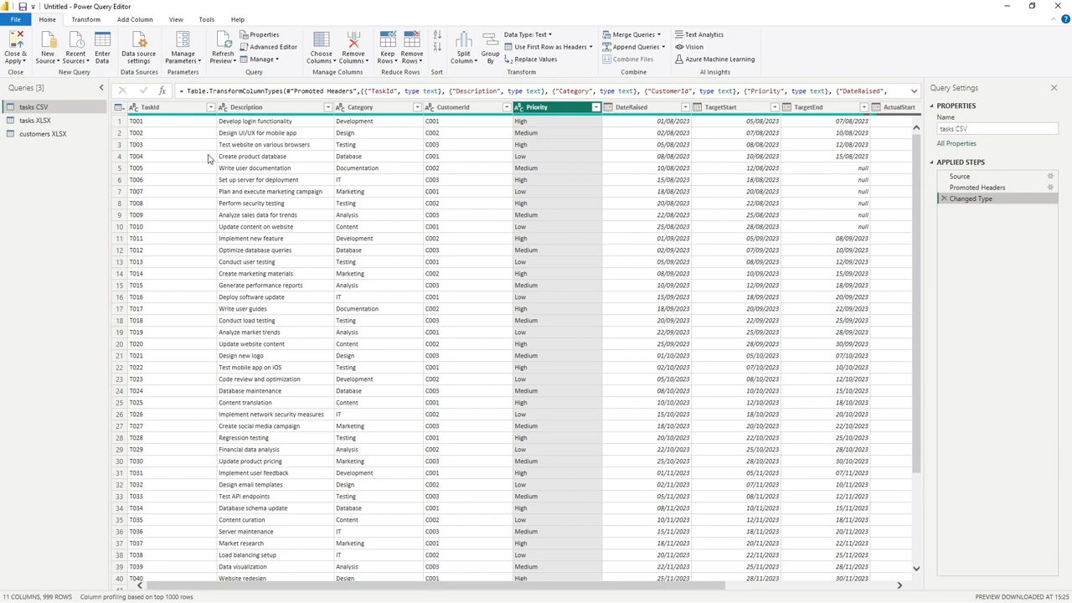
{"action": "mouse_move", "coordinate": [410, 173]}
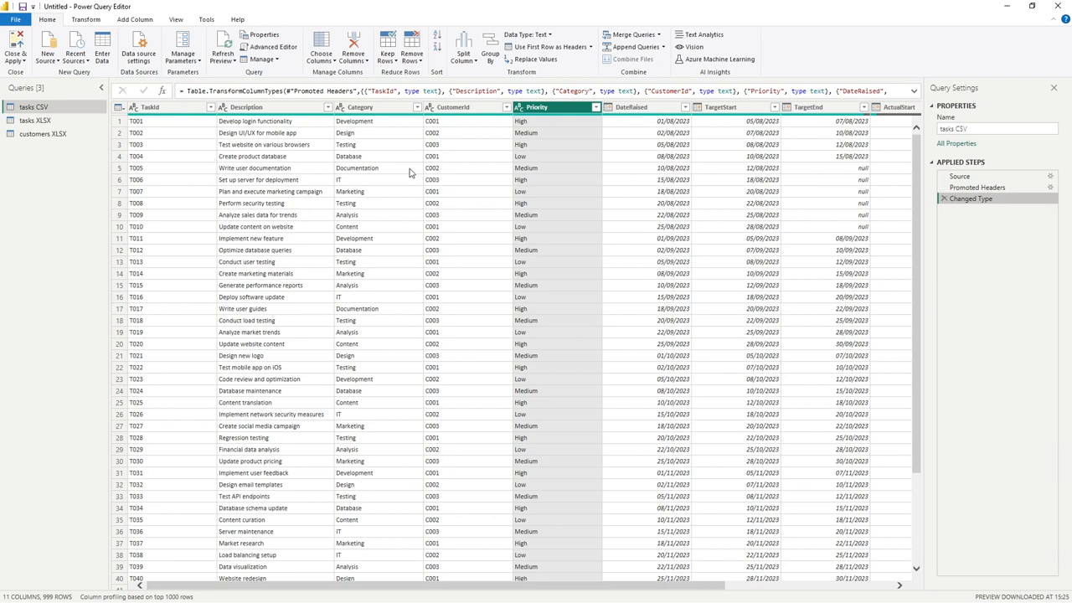
{"action": "mouse_move", "coordinate": [488, 125]}
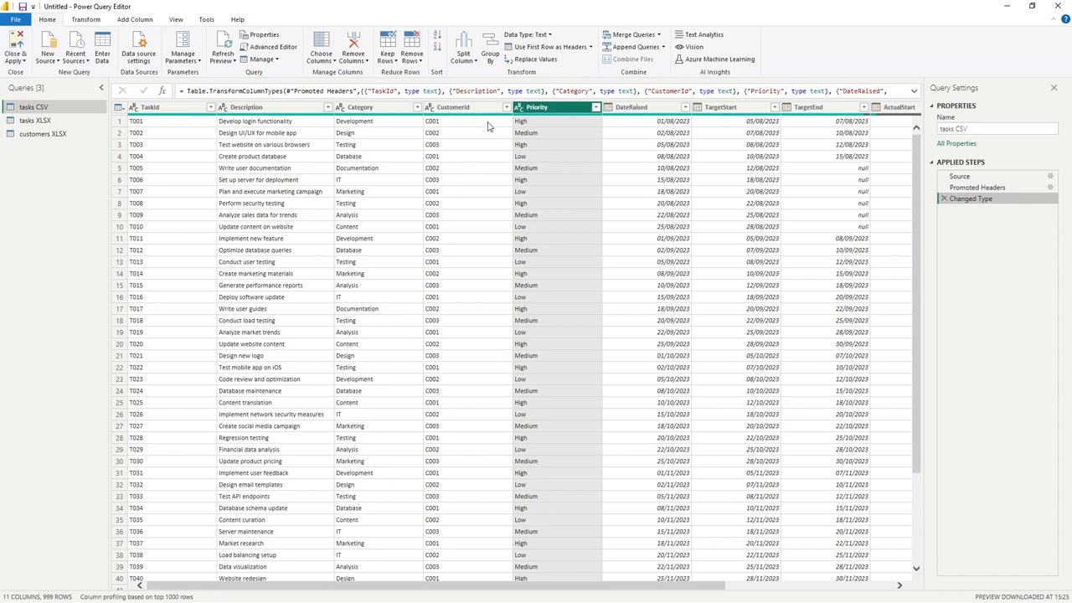
{"action": "left_click", "coordinate": [457, 106]}
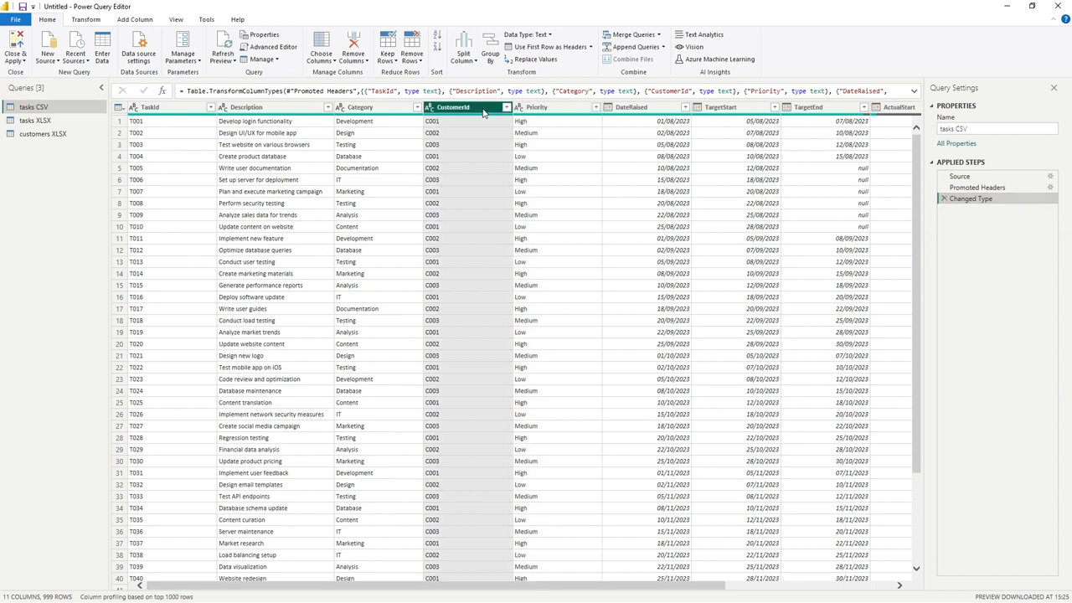
{"action": "right_click", "coordinate": [453, 106]}
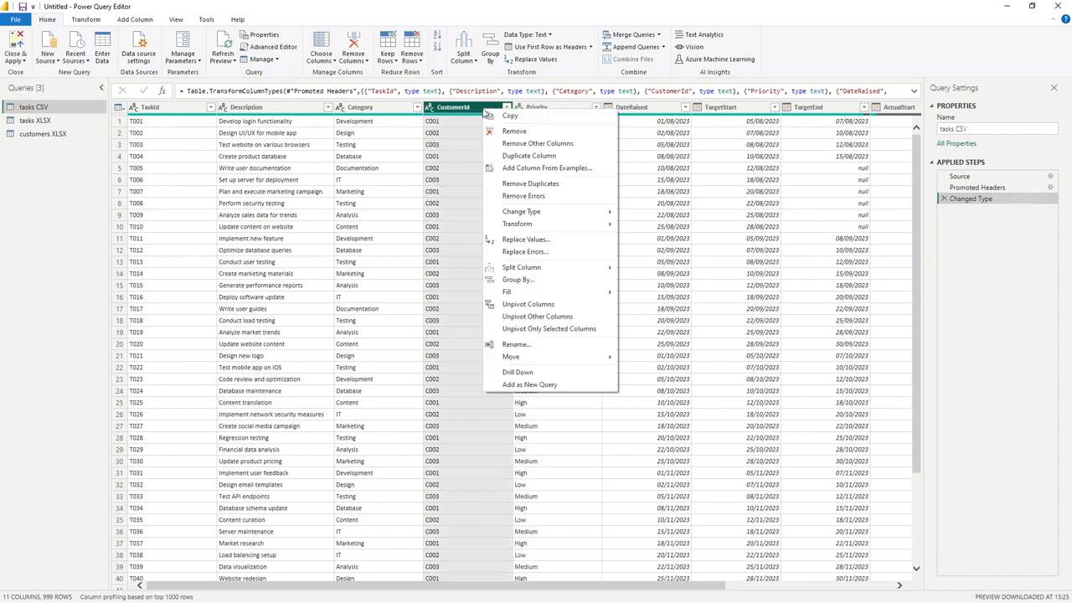
{"action": "left_click", "coordinate": [510, 130]}
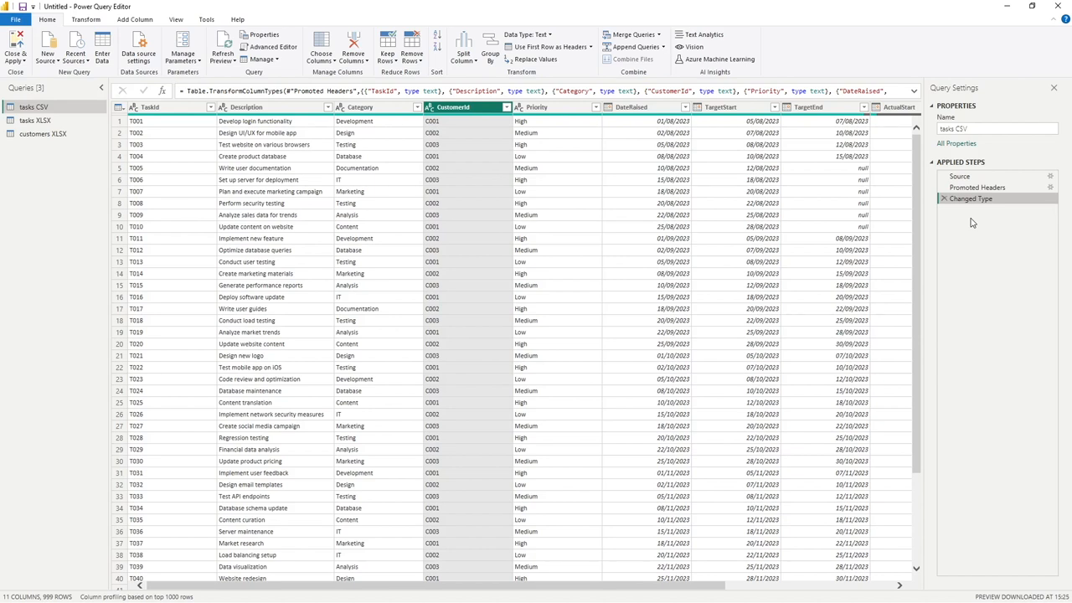
{"action": "left_click", "coordinate": [160, 107]}
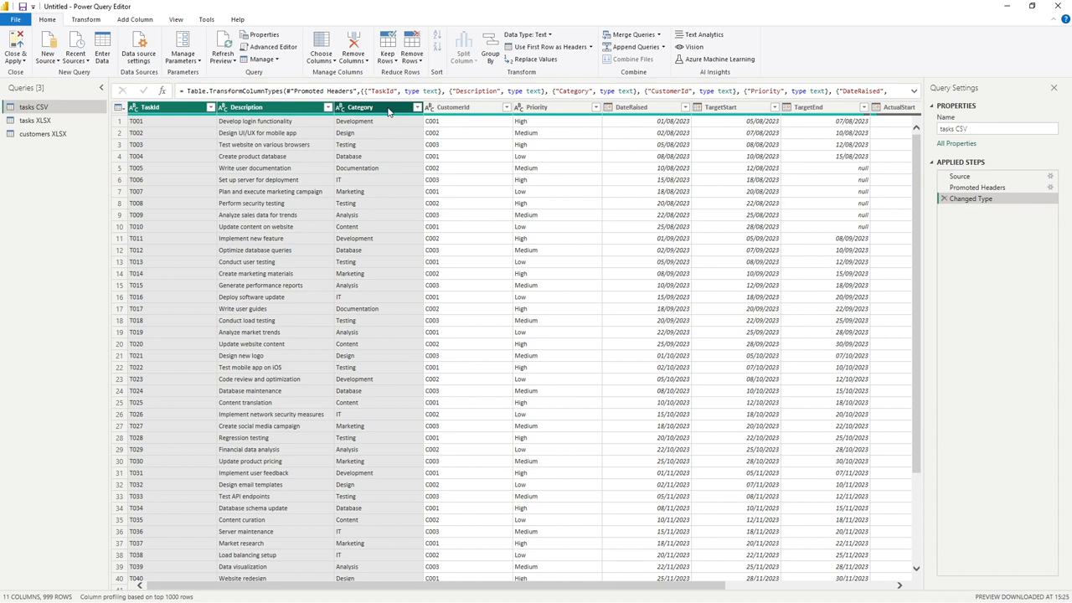
{"action": "right_click", "coordinate": [388, 108]}
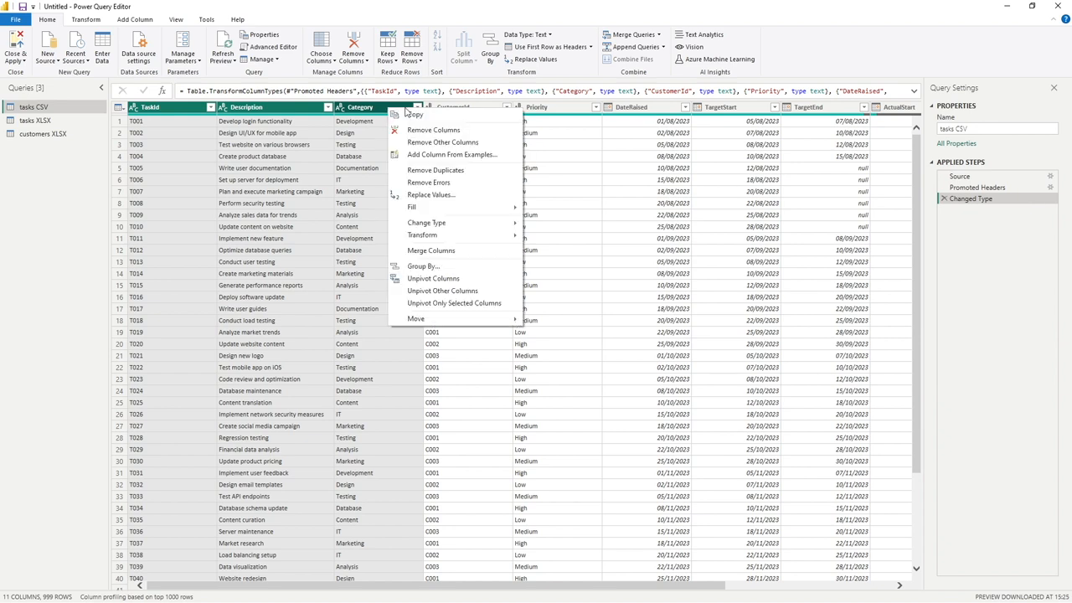
{"action": "left_click", "coordinate": [442, 142]}
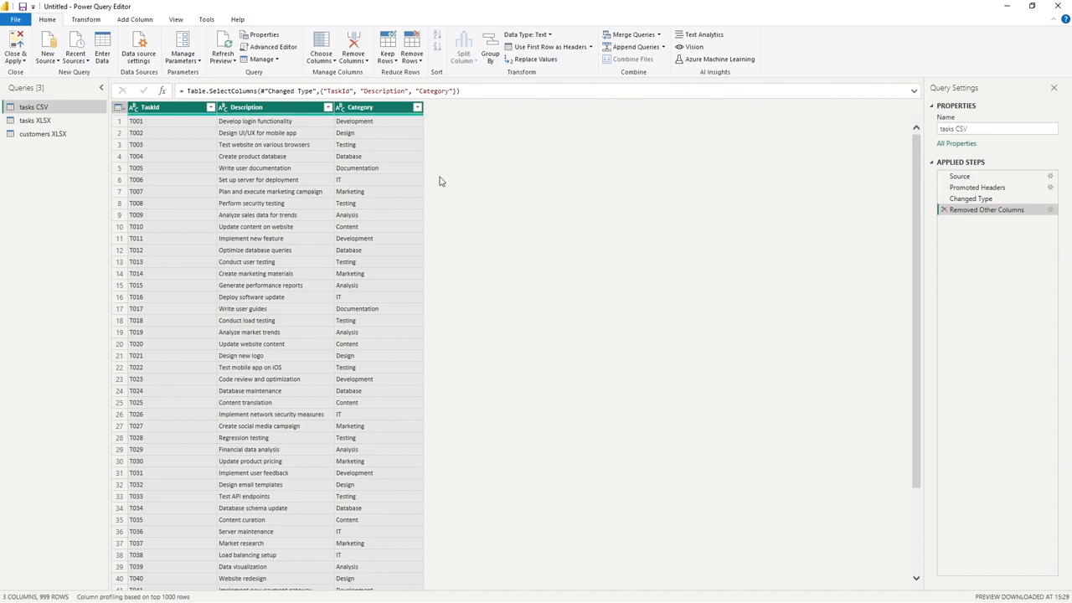
{"action": "mouse_move", "coordinate": [453, 184]}
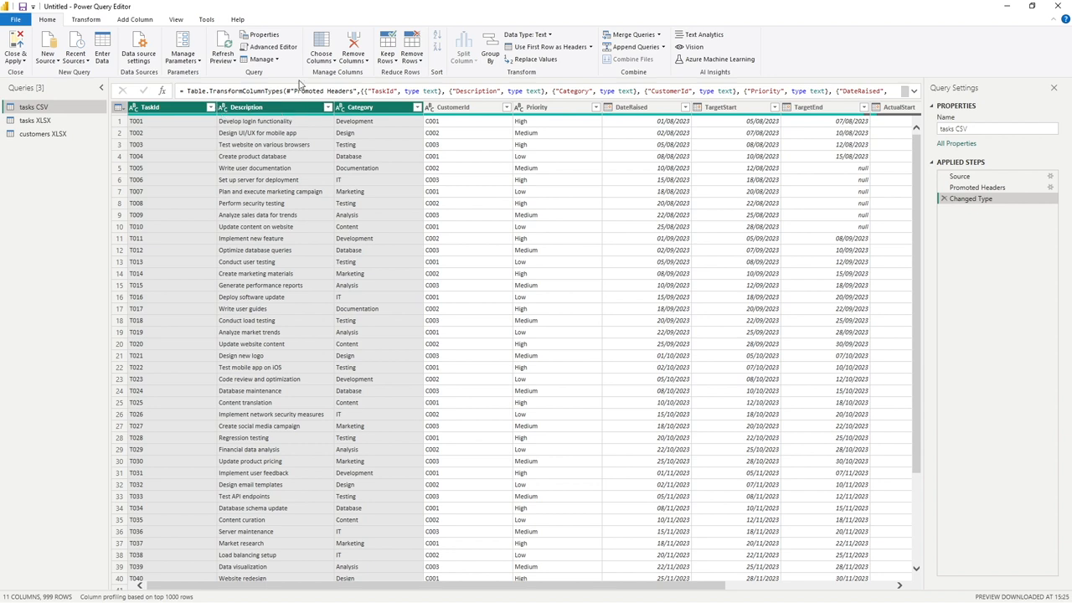
Select the Description column and bring up its context menu with Split Column options
{"action": "left_click", "coordinate": [168, 107]}
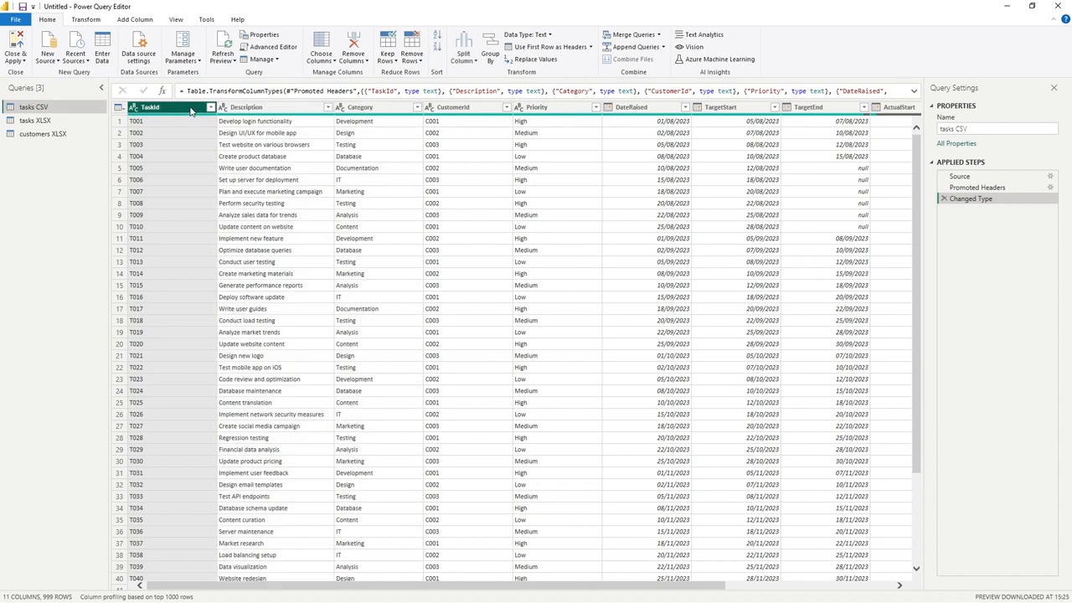
{"action": "left_click", "coordinate": [252, 107]}
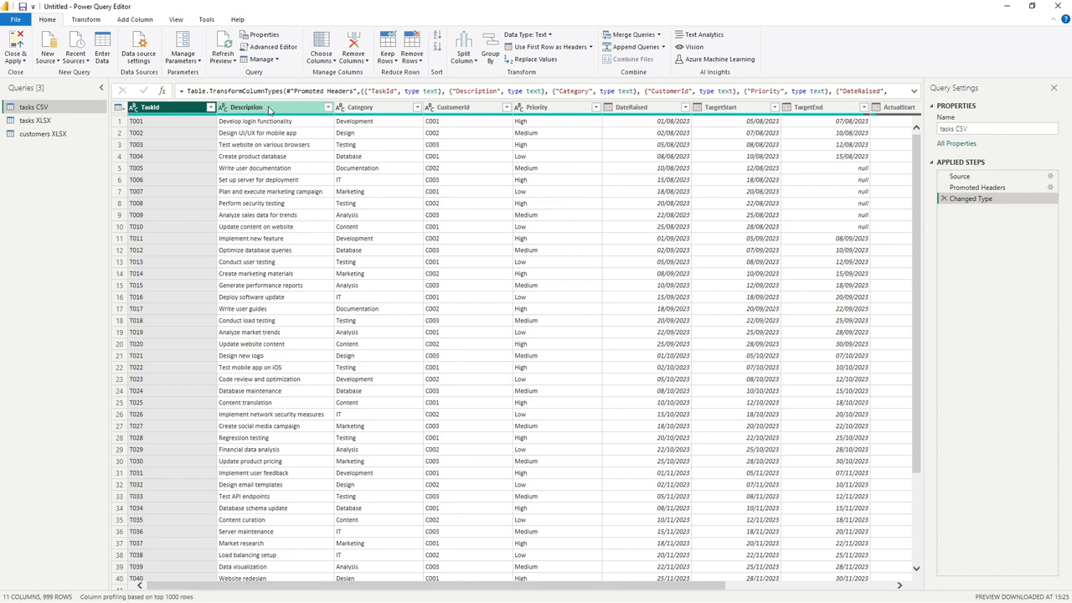
{"action": "right_click", "coordinate": [251, 108]}
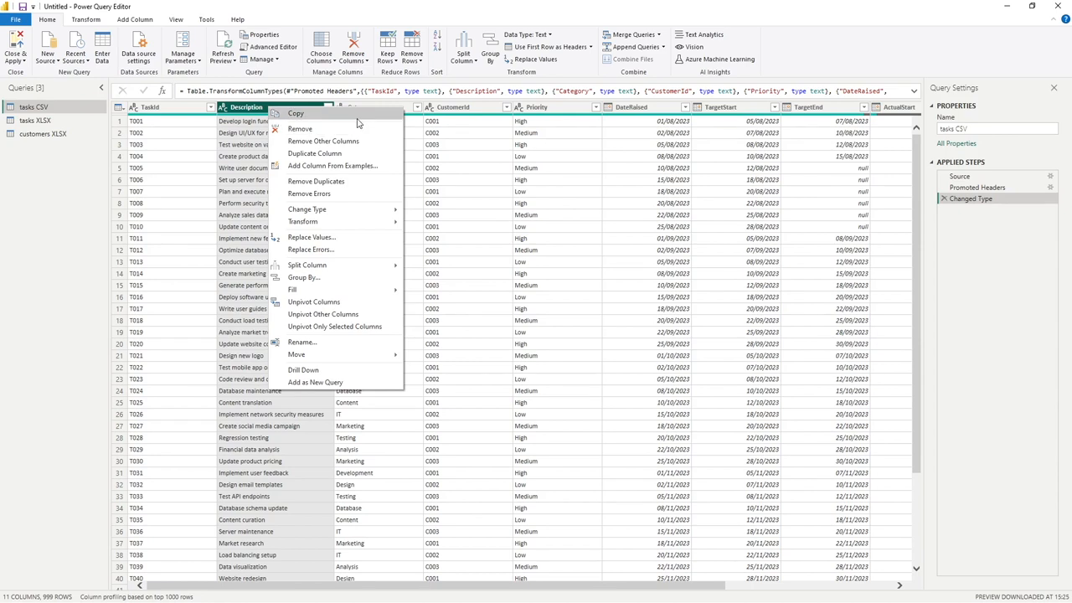
{"action": "mouse_move", "coordinate": [358, 181]}
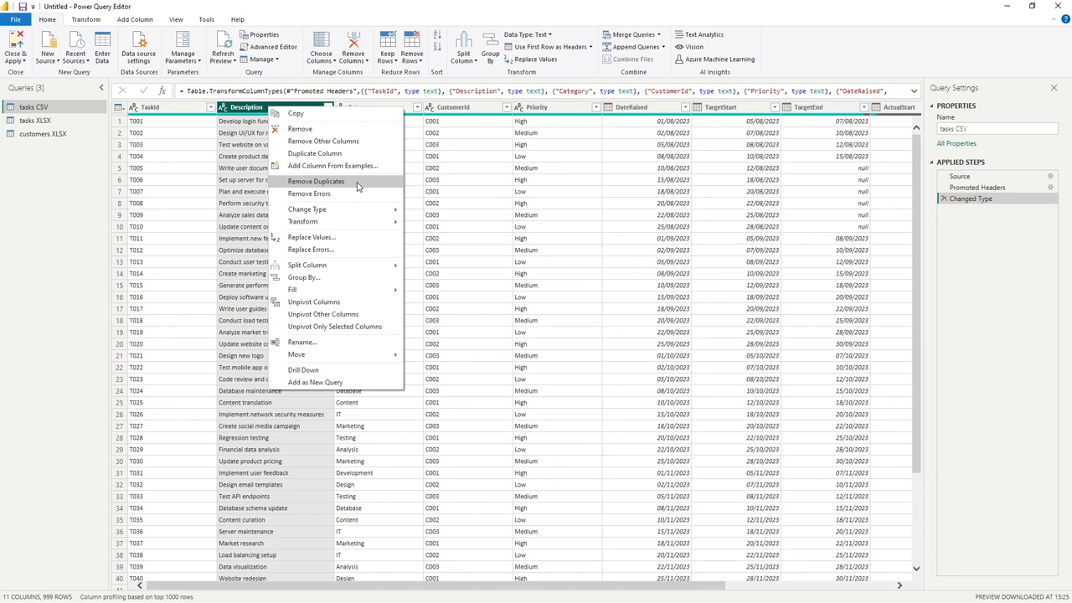
{"action": "mouse_move", "coordinate": [352, 227]}
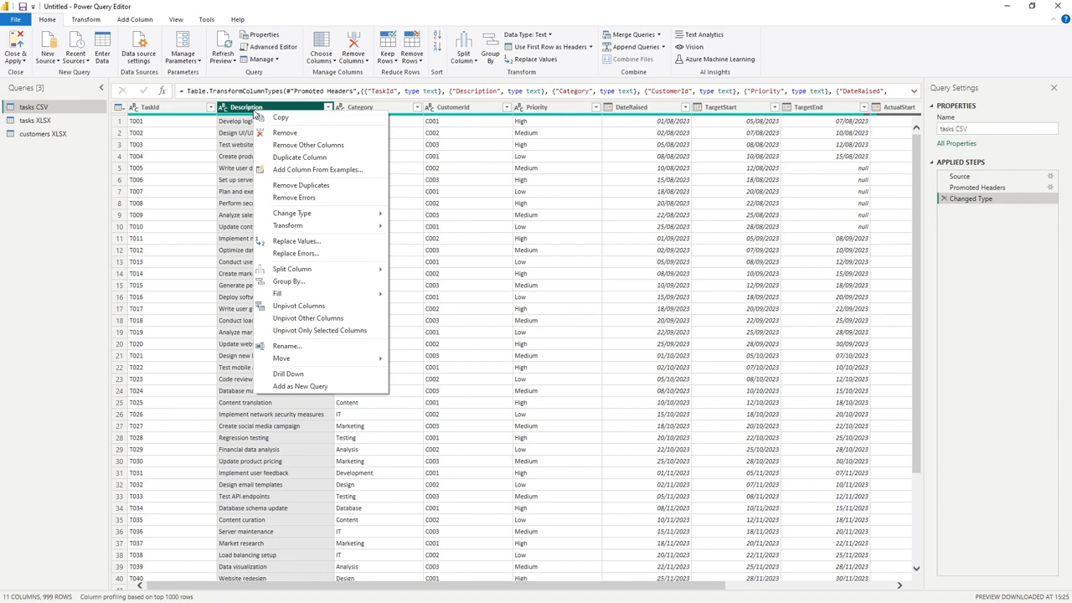
{"action": "mouse_move", "coordinate": [309, 145]}
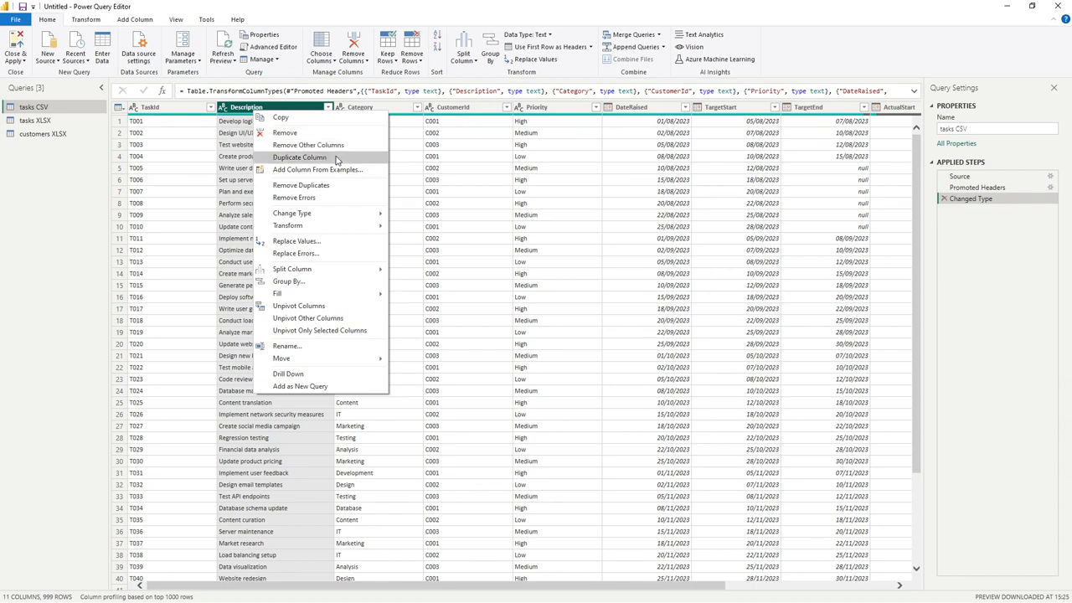
{"action": "mouse_move", "coordinate": [313, 185]}
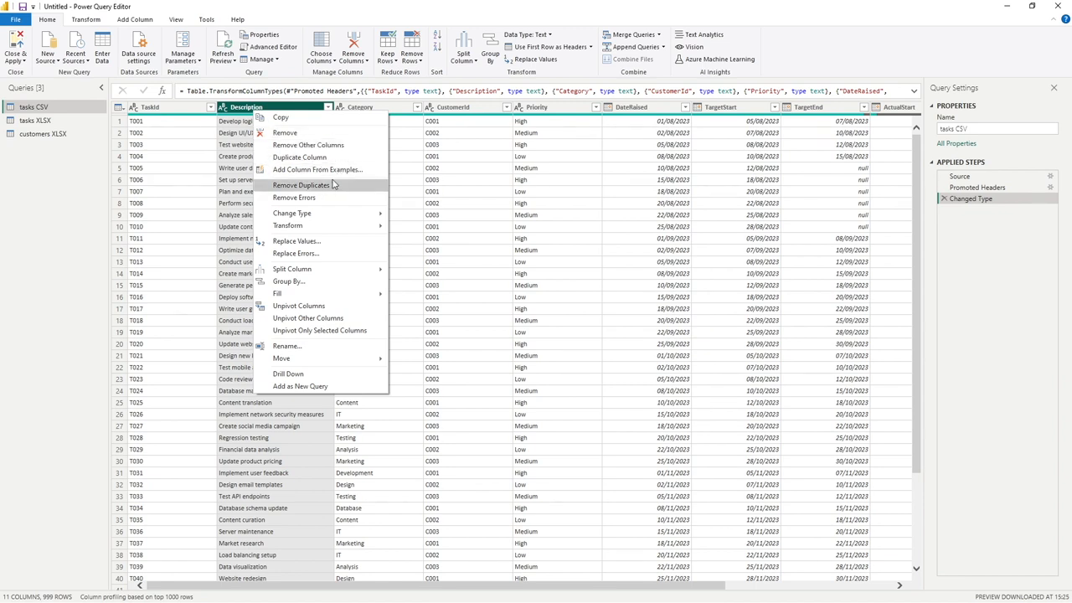
{"action": "mouse_move", "coordinate": [330, 191]}
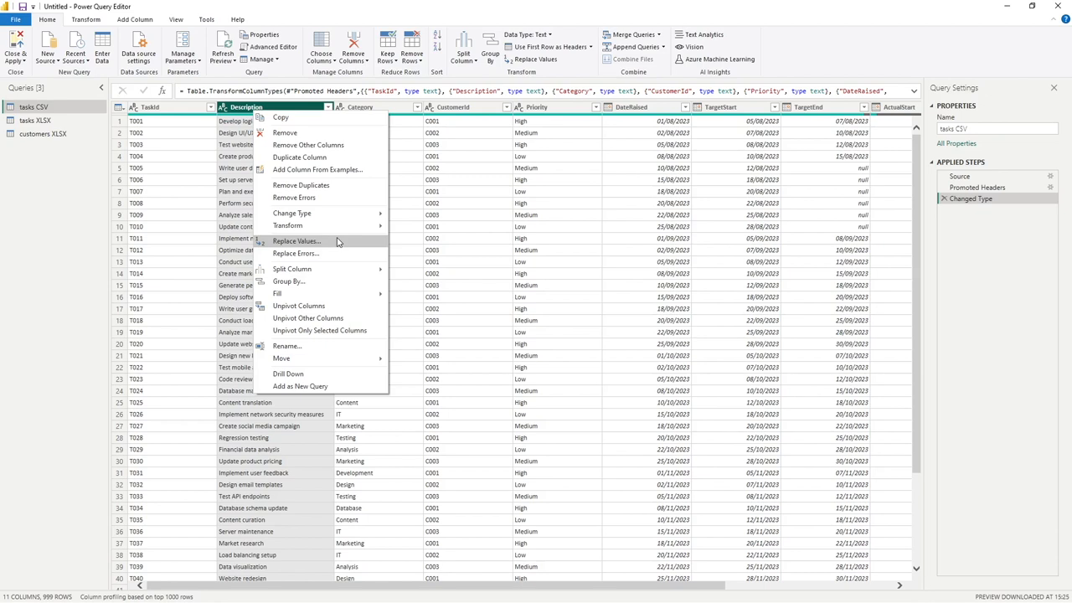
{"action": "mouse_move", "coordinate": [325, 251]}
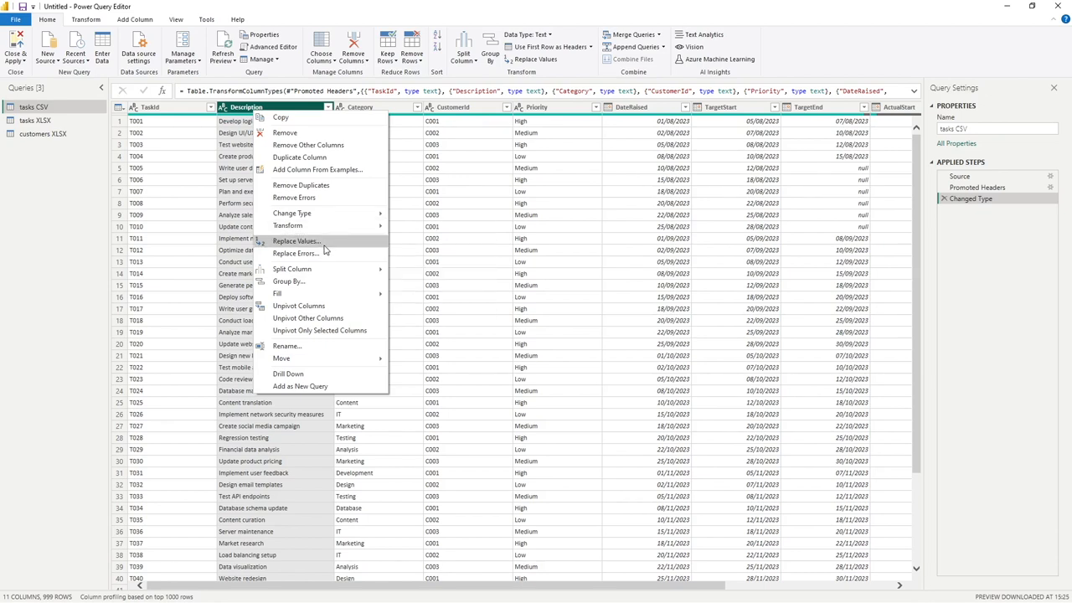
{"action": "mouse_move", "coordinate": [315, 269]}
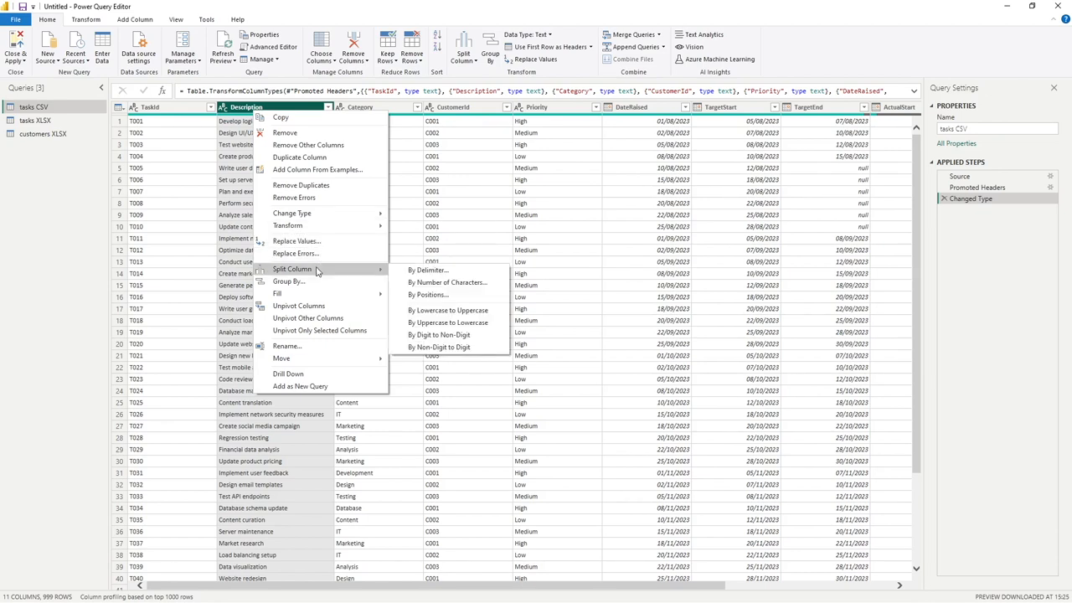